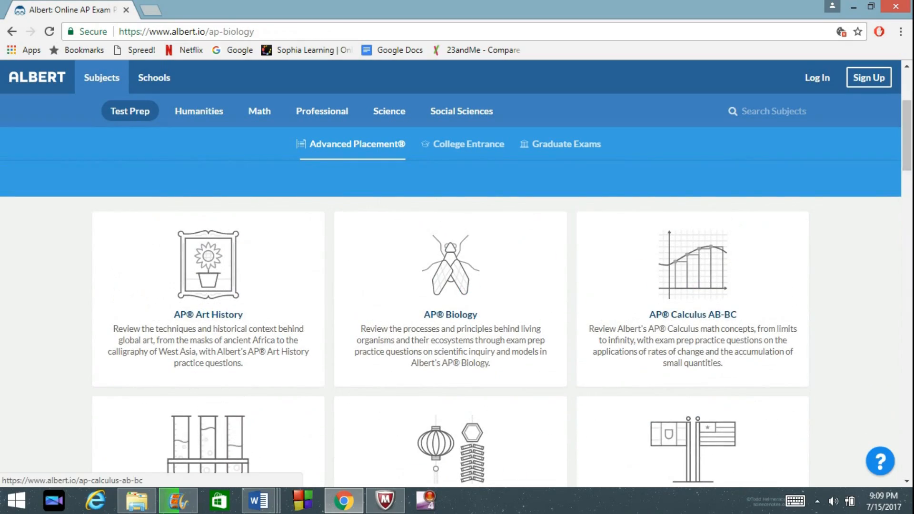
# - Open Albert.io's AP Biology practice guide and scroll through its topic units
pyautogui.click(450, 314)
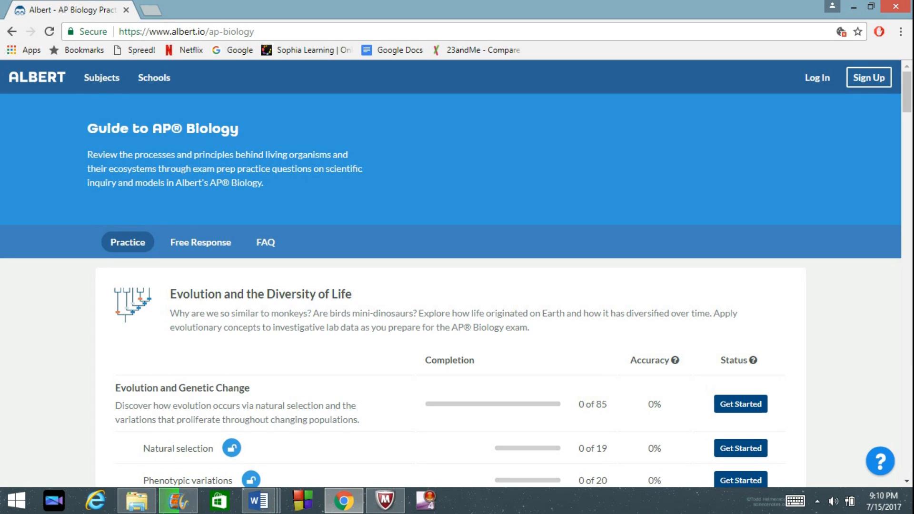
pyautogui.scroll(-3)
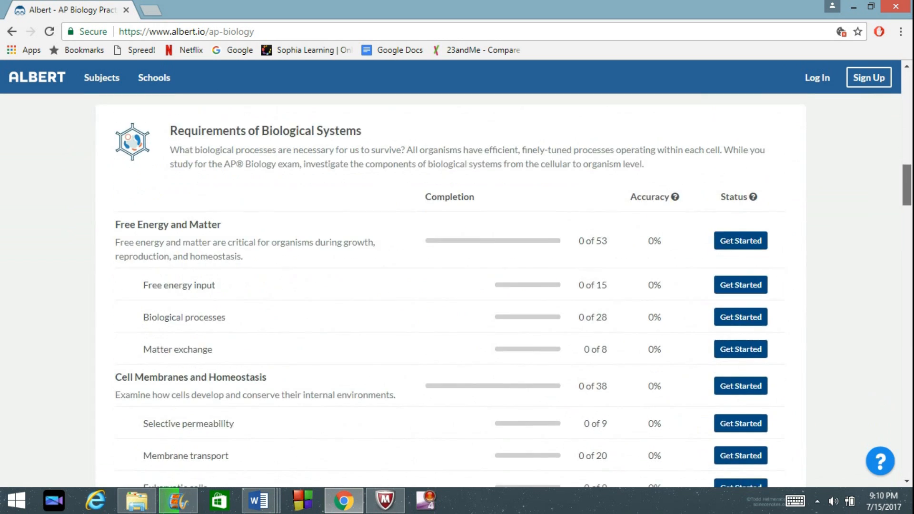
pyautogui.click(258, 505)
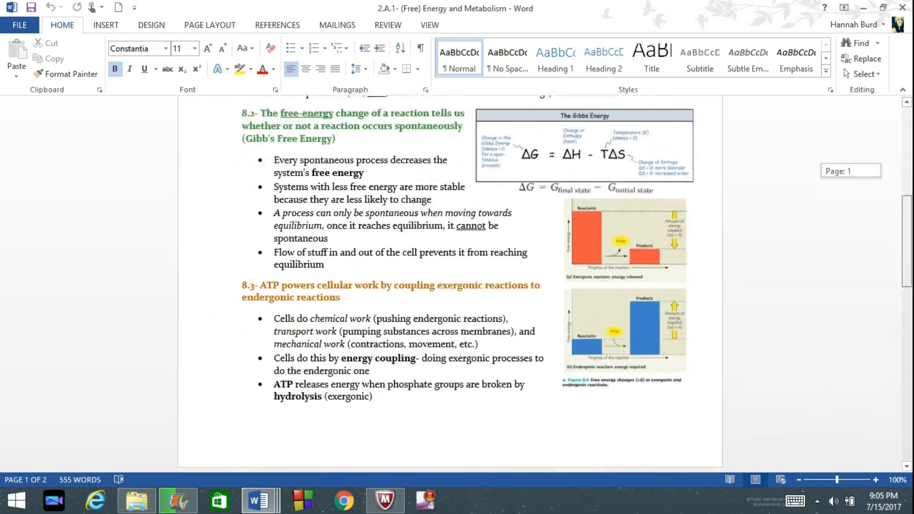
# - Scroll the (Free) Energy and Metabolism notes down to the Key Terms page
pyautogui.scroll(-3)
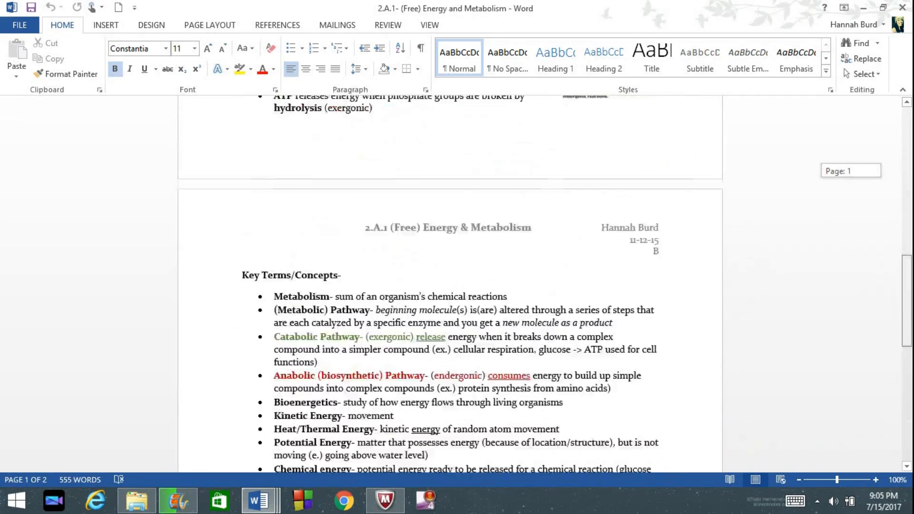
pyautogui.click(343, 501)
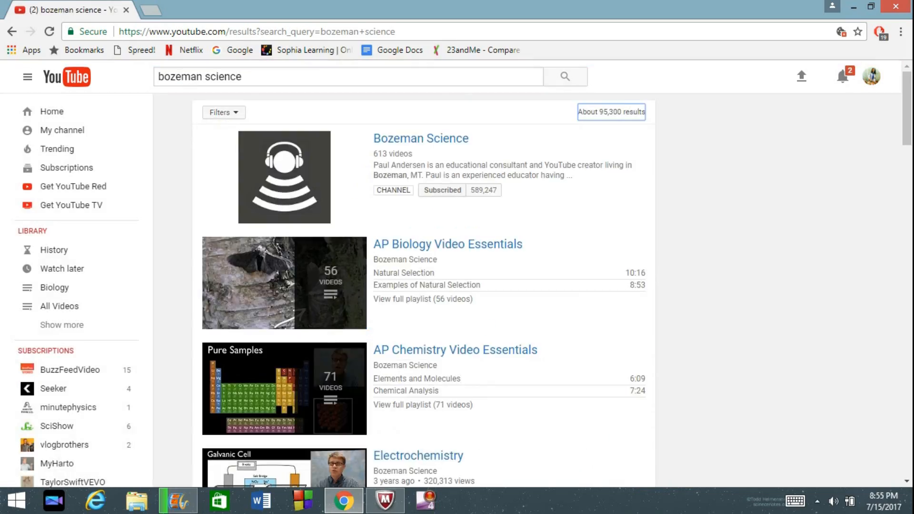
# - Play Bozeman's AP Biology Video Essentials playlist, then search YouTube for 'crash course biolohy'
pyautogui.click(421, 138)
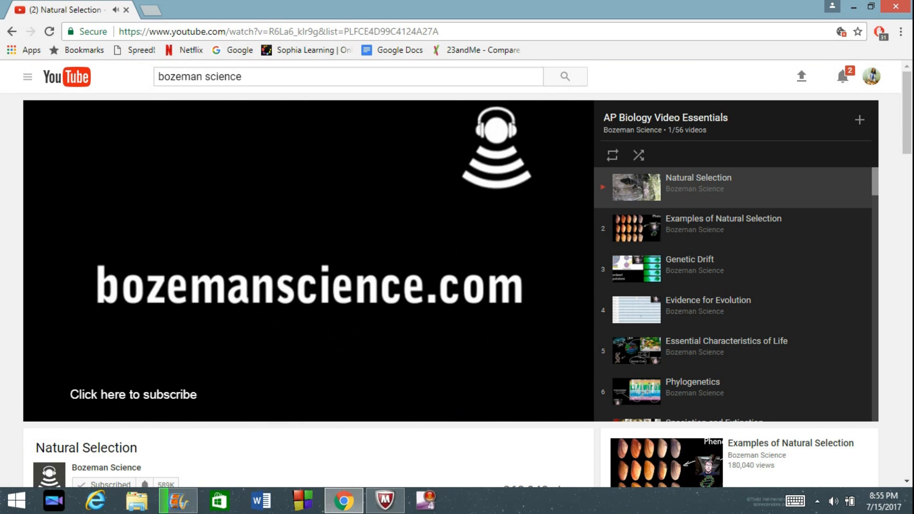
pyautogui.write('crash course biolohy')
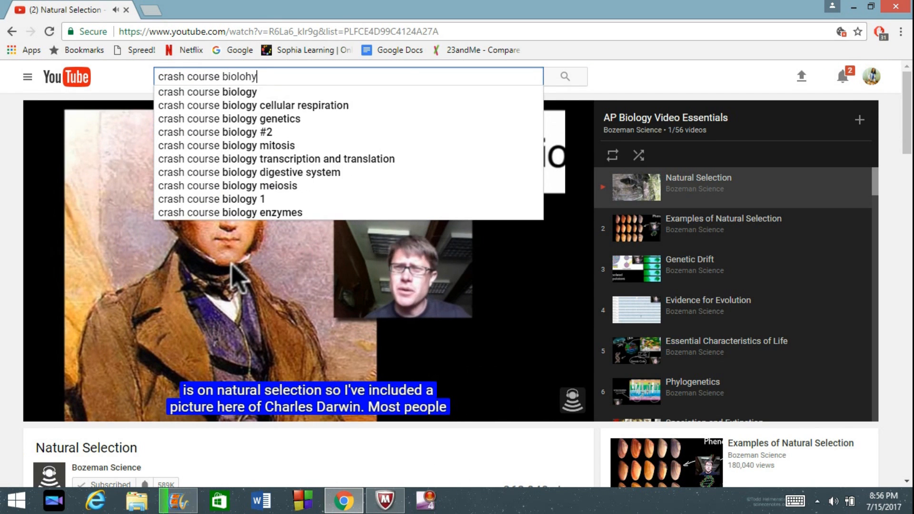
pyautogui.click(208, 91)
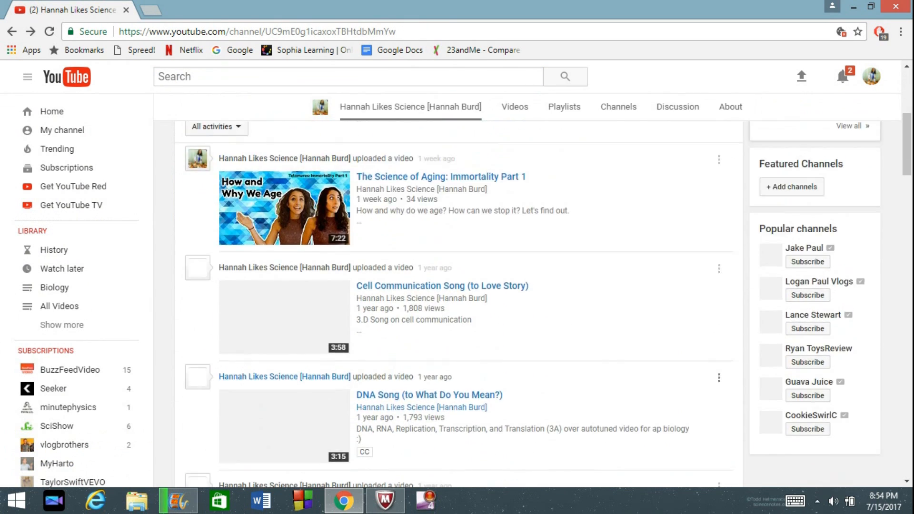
# - Play the DNA Song video, then pick Crash Course DNA Structure and Replication
pyautogui.click(428, 395)
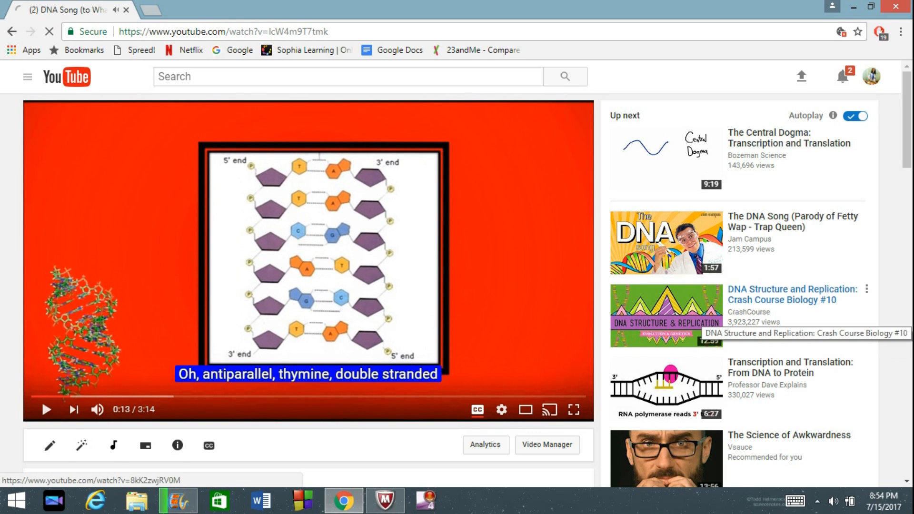
pyautogui.click(347, 76)
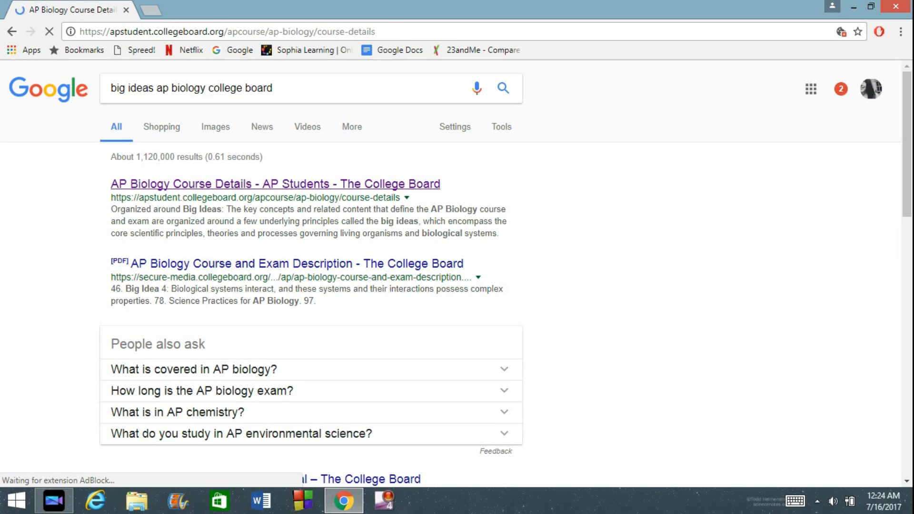
# - Open College Board's AP Biology Course Details and highlight the Big Idea 2 and 4 passages
pyautogui.click(274, 184)
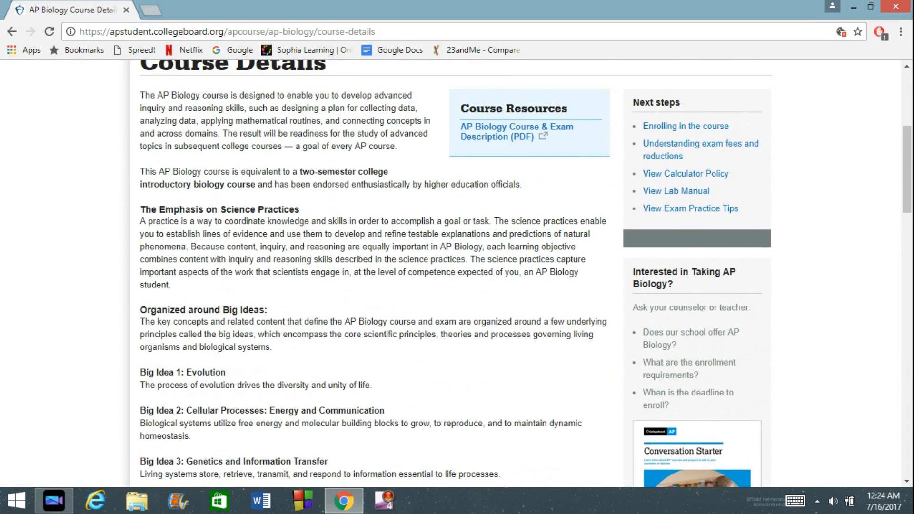
pyautogui.scroll(-3)
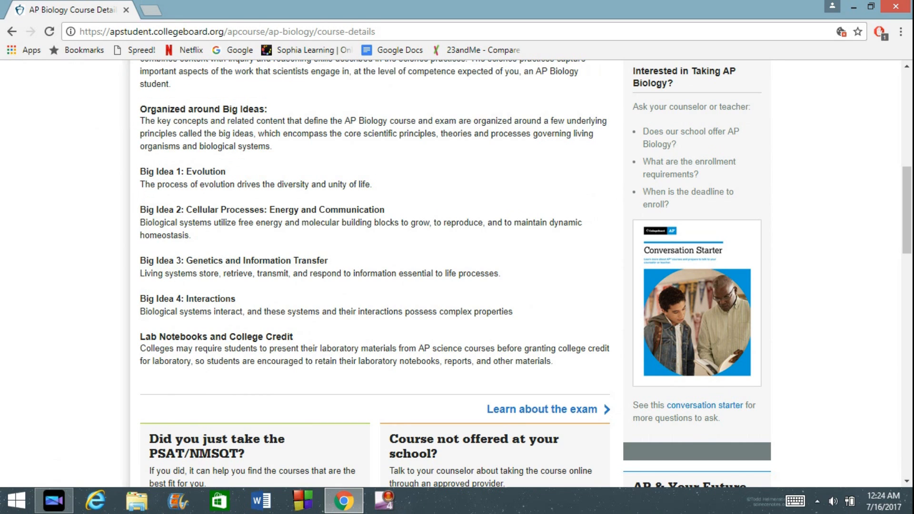
pyautogui.moveTo(138, 210); pyautogui.dragTo(190, 235)
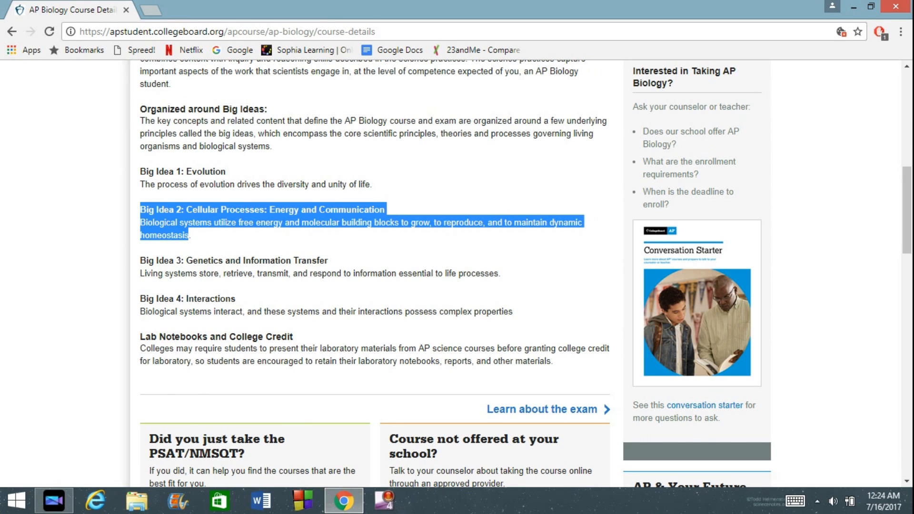
pyautogui.moveTo(139, 260); pyautogui.dragTo(501, 273)
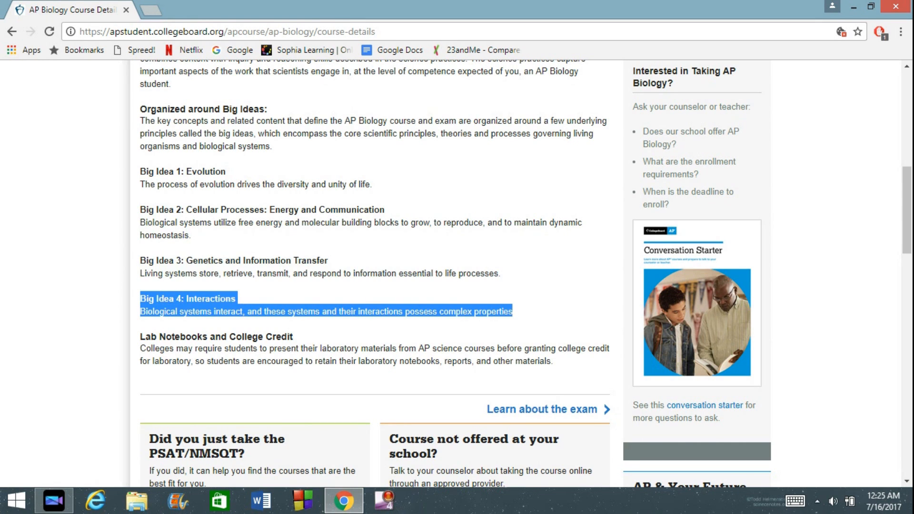
pyautogui.click(257, 501)
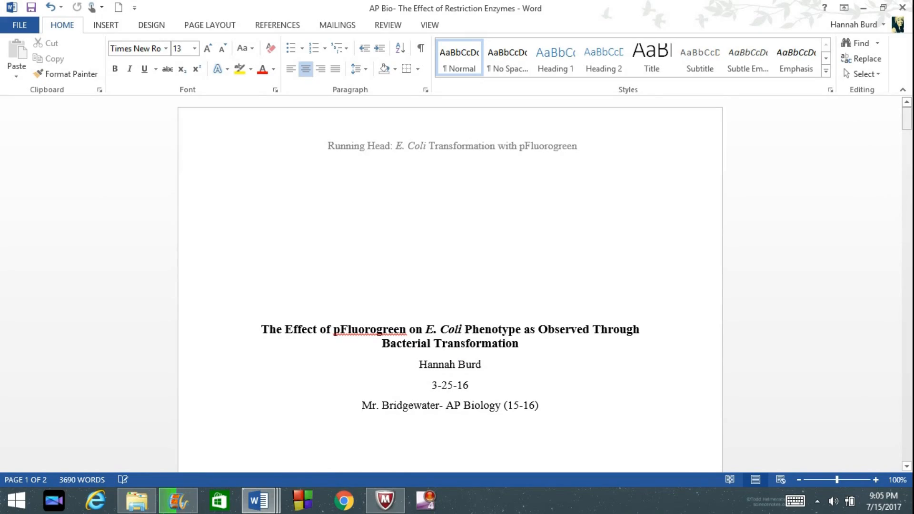
# - Scroll the E. coli transformation lab report past its photos and colony graph to References
pyautogui.scroll(-3)
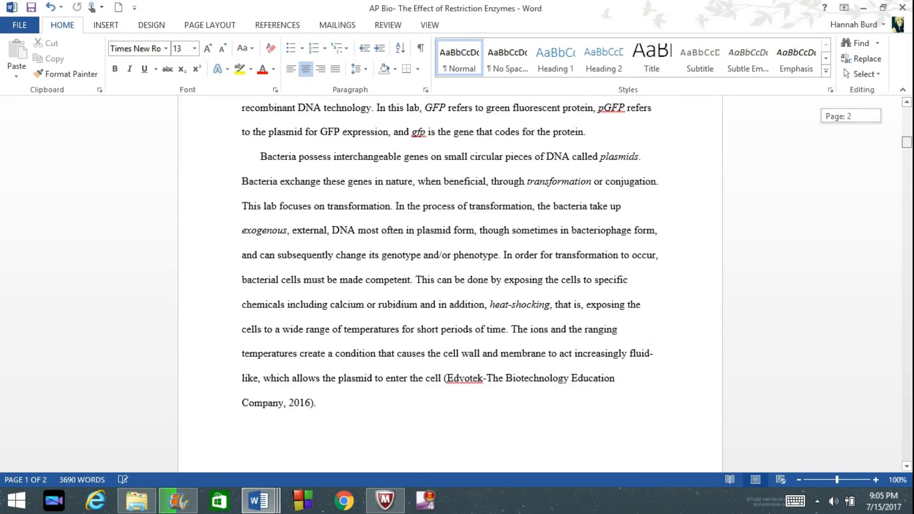
pyautogui.scroll(-3)
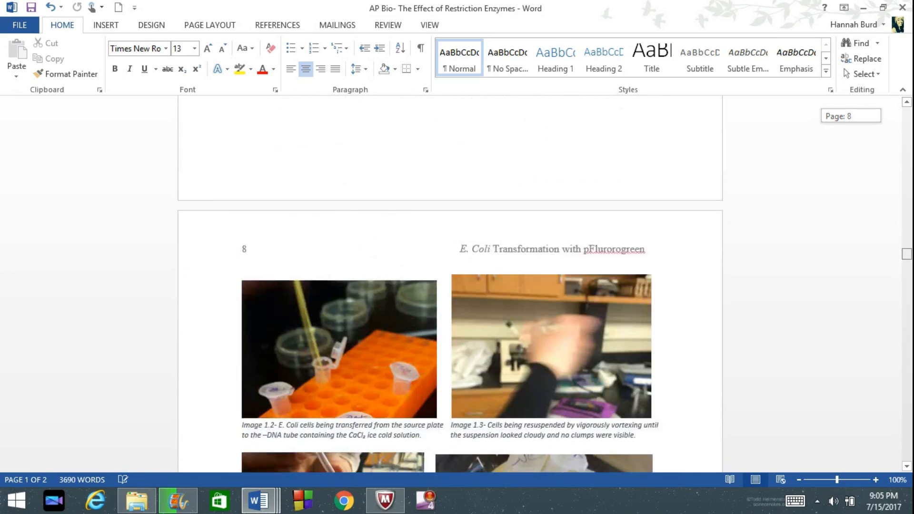
pyautogui.scroll(-3)
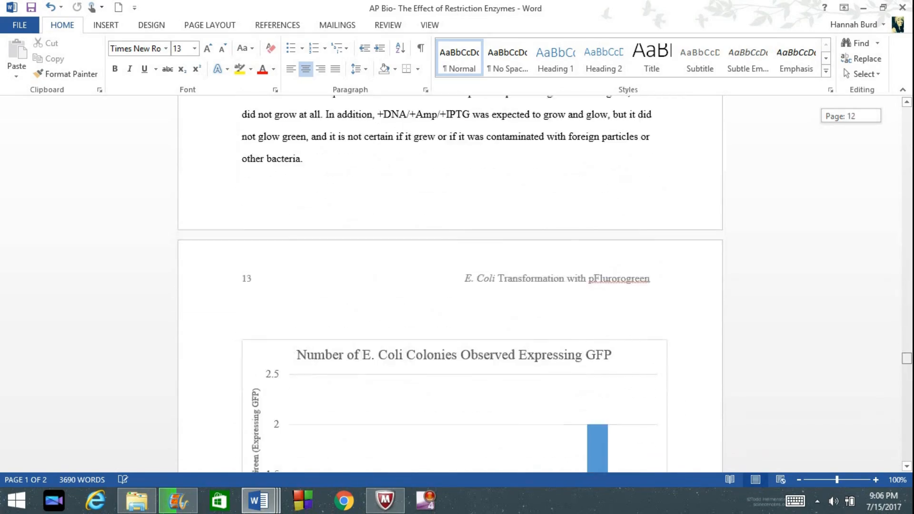
pyautogui.scroll(-3)
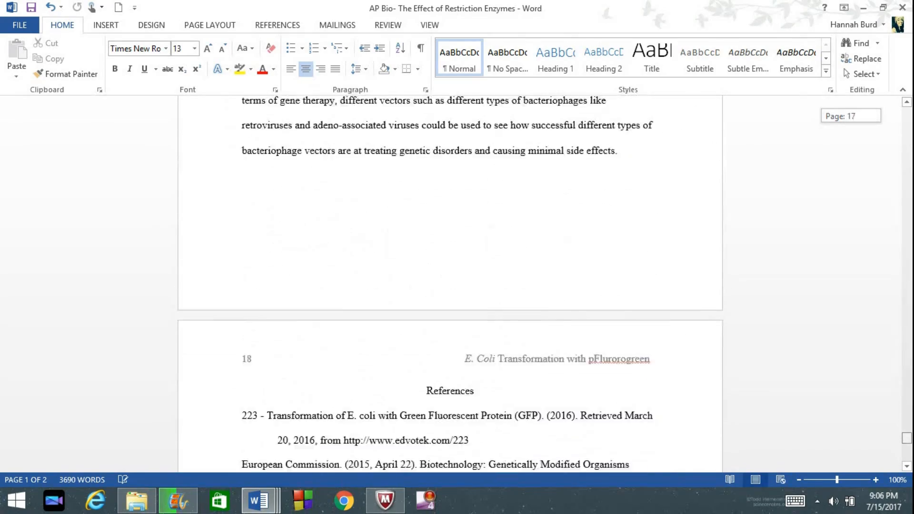
# - Scroll the AP Biology course description PDF to page 37 and highlight Essential knowledge 2.A.3
pyautogui.click(343, 500)
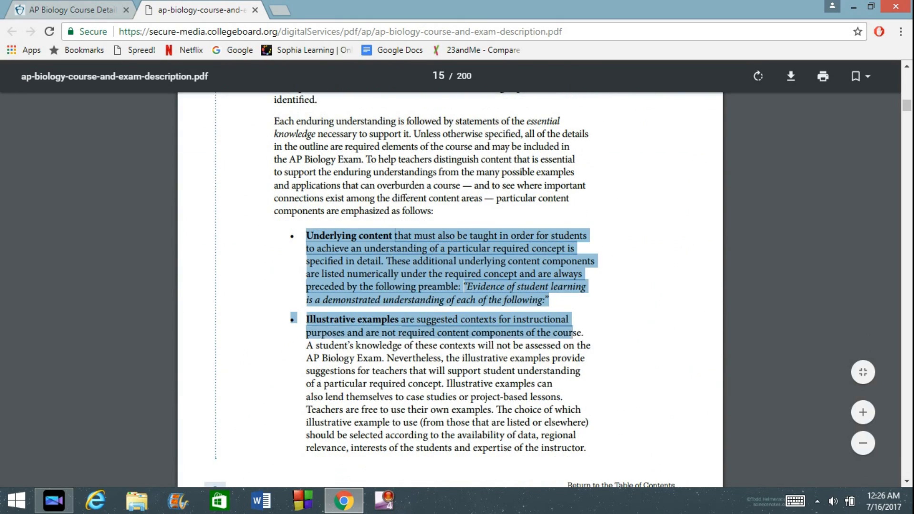
pyautogui.scroll(-3)
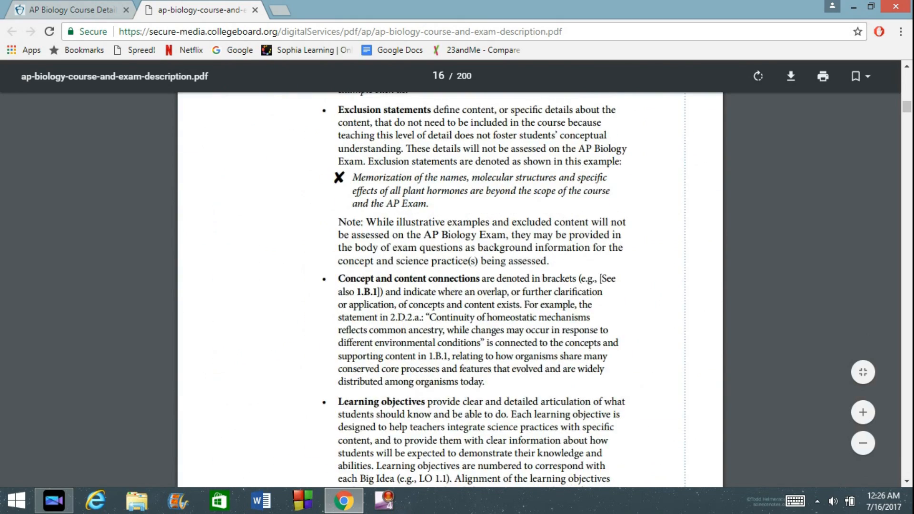
pyautogui.scroll(-3)
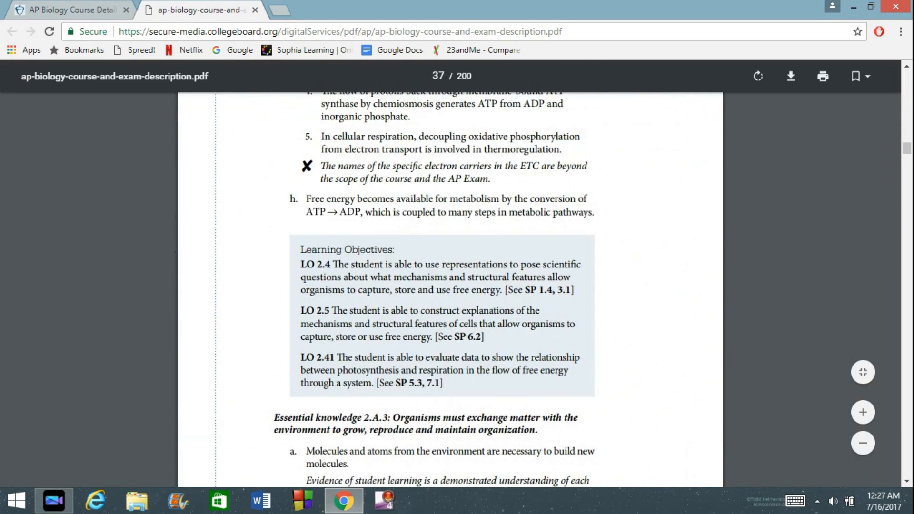
pyautogui.scroll(-3)
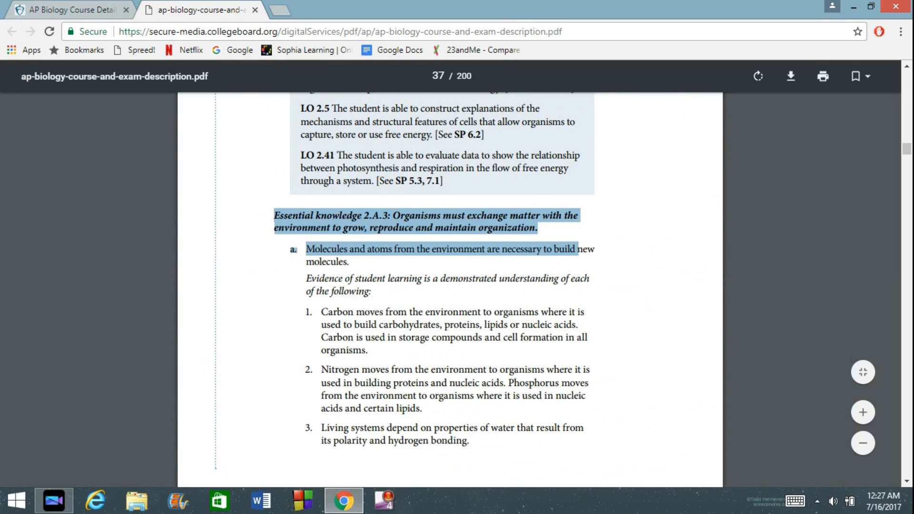
pyautogui.moveTo(305, 249); pyautogui.dragTo(505, 428)
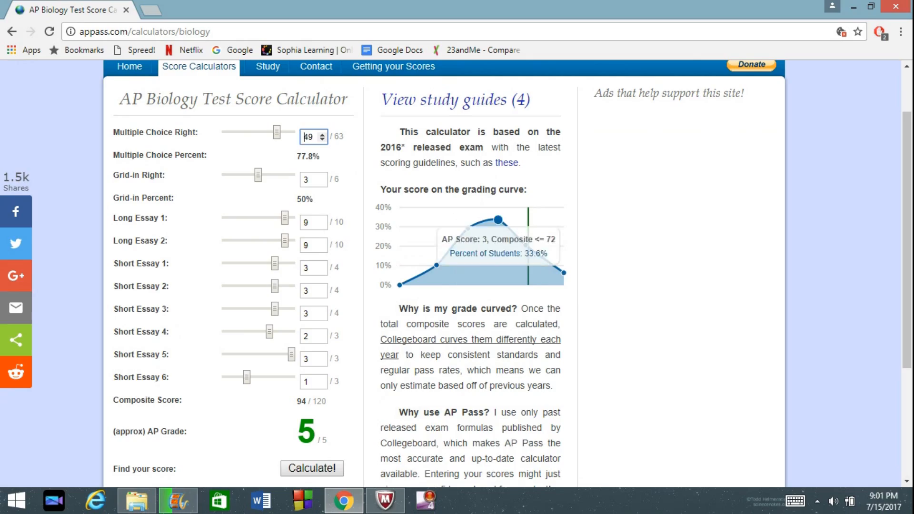
# - Calculate the AP Biology score, getting a 94/120 composite and an AP grade of 5
pyautogui.click(507, 163)
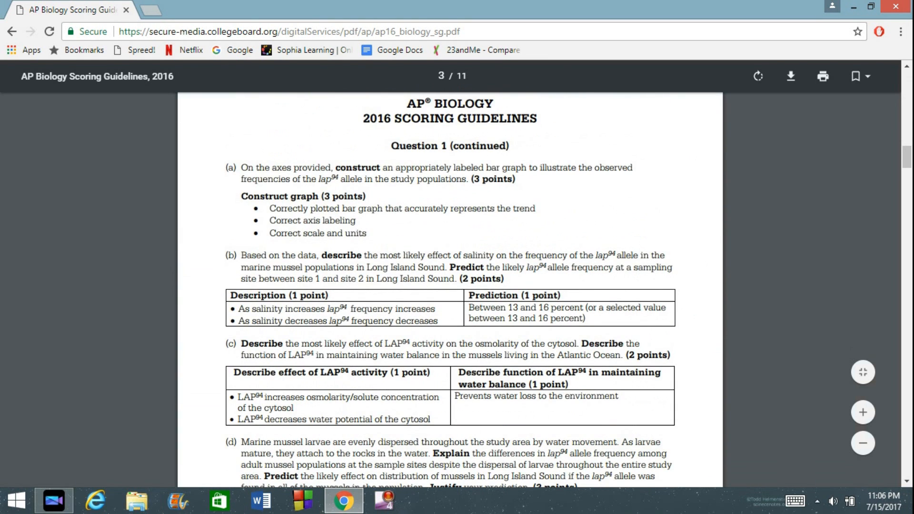
# - Scroll the 2016 scoring guidelines down to Question 6, selecting passages along the way
pyautogui.moveTo(241, 195); pyautogui.dragTo(384, 209)
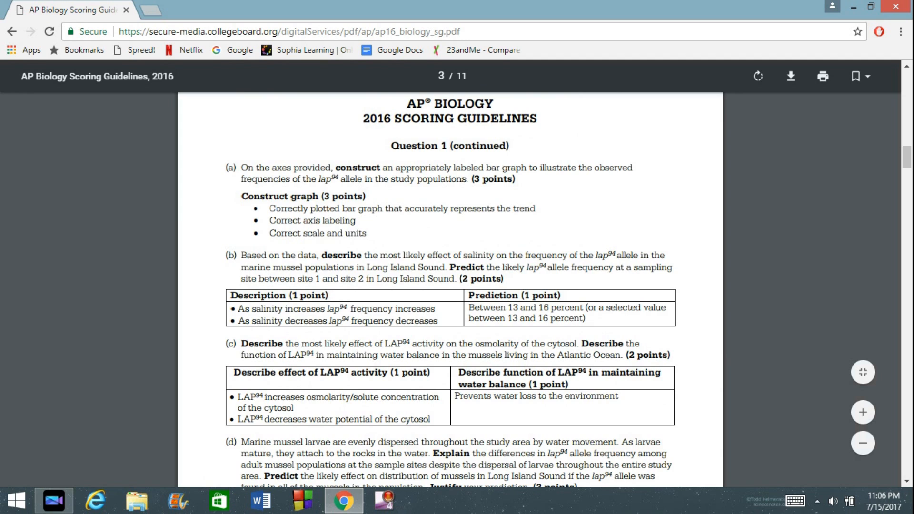
pyautogui.scroll(-3)
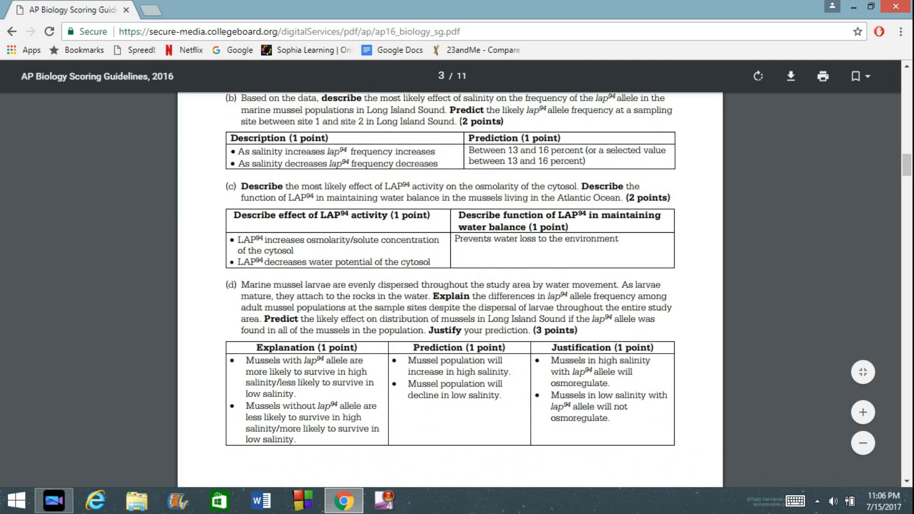
pyautogui.moveTo(431, 296); pyautogui.dragTo(577, 330)
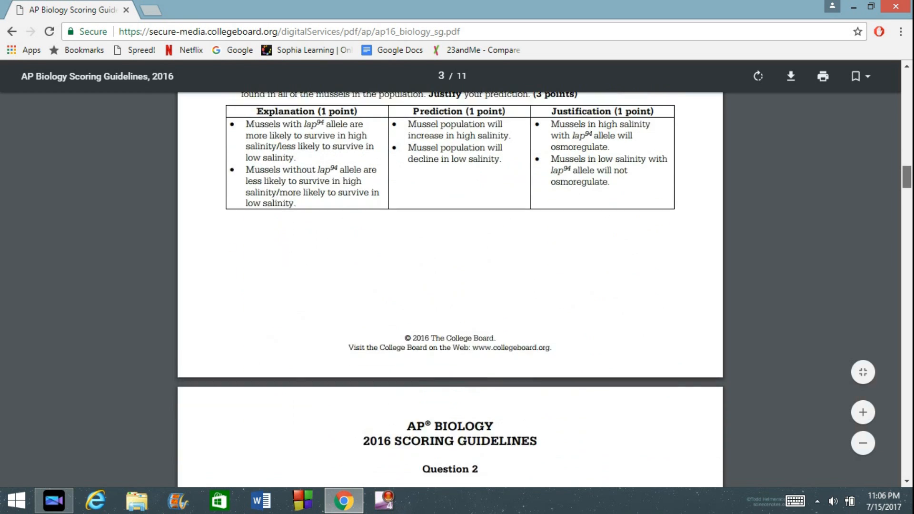
pyautogui.scroll(-3)
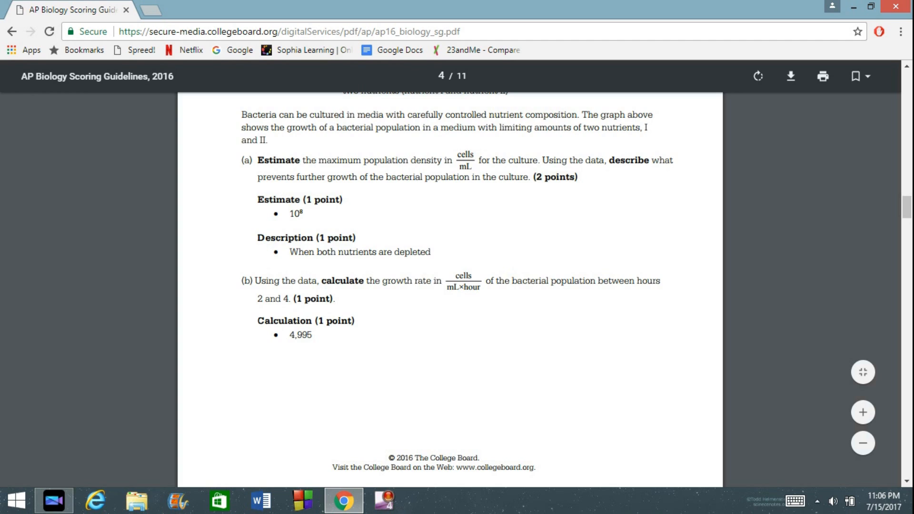
pyautogui.scroll(-3)
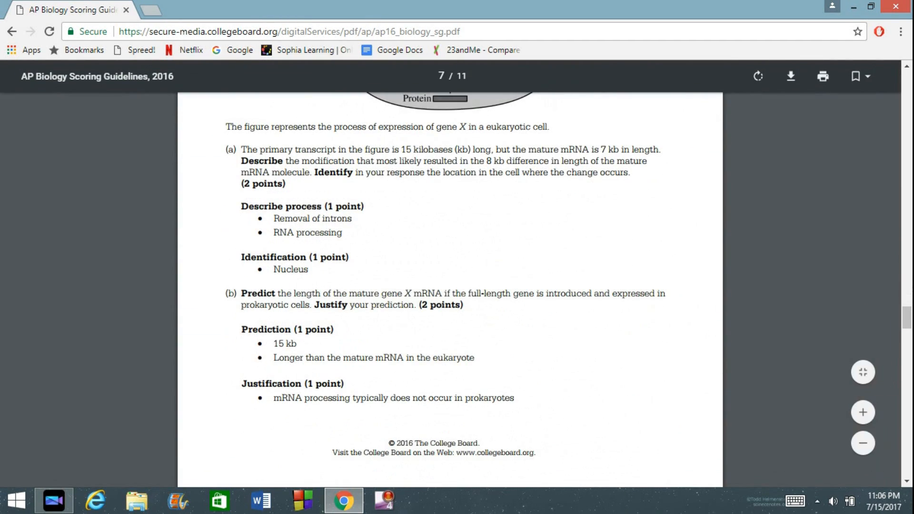
pyautogui.moveTo(241, 149); pyautogui.dragTo(513, 398)
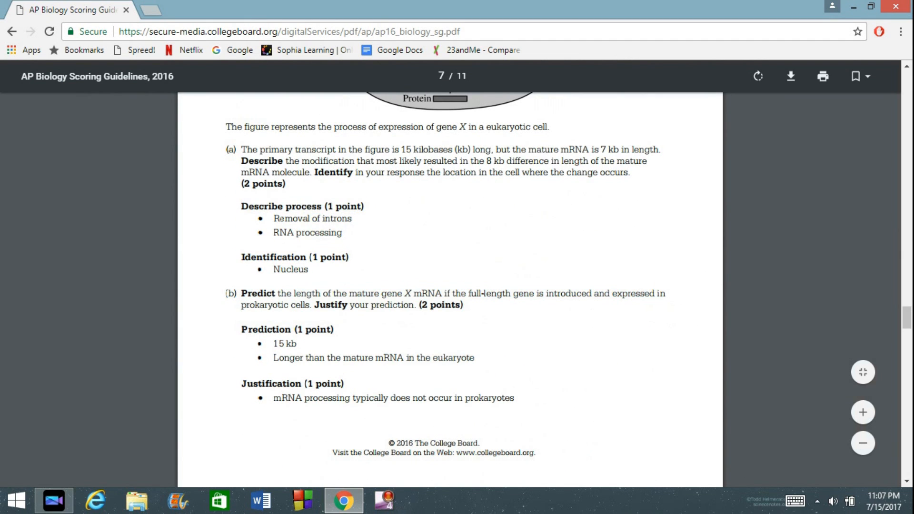
pyautogui.scroll(-3)
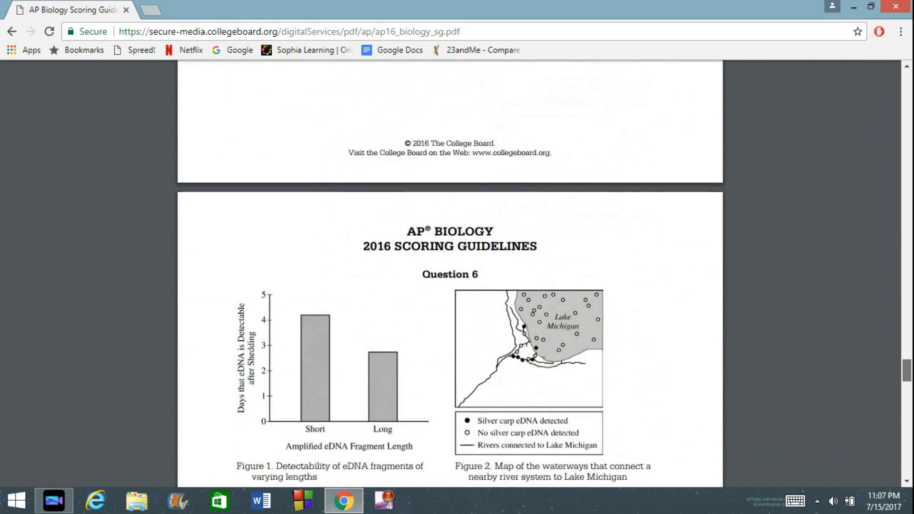